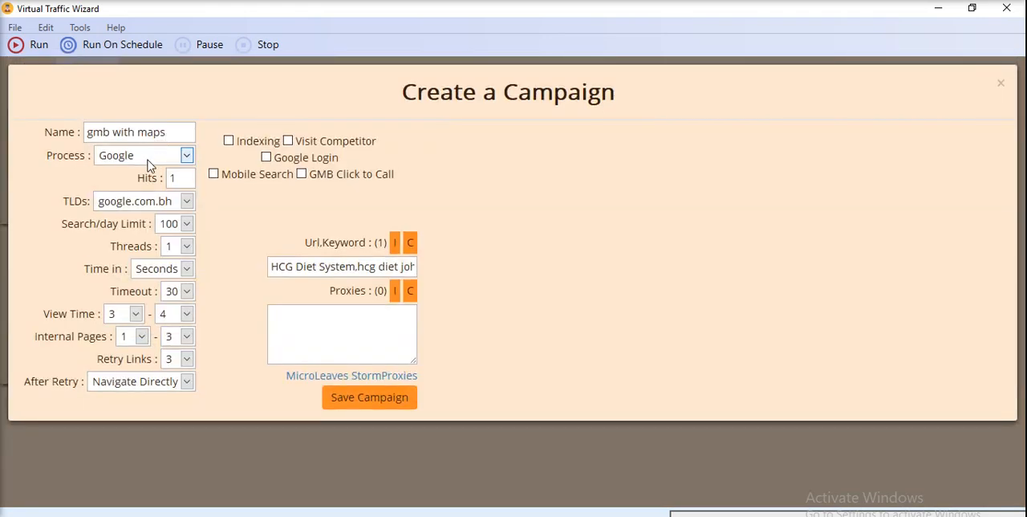
Step: Keep Google as the process for the 'gmb with maps' campaign and close its form
left_click(186, 154)
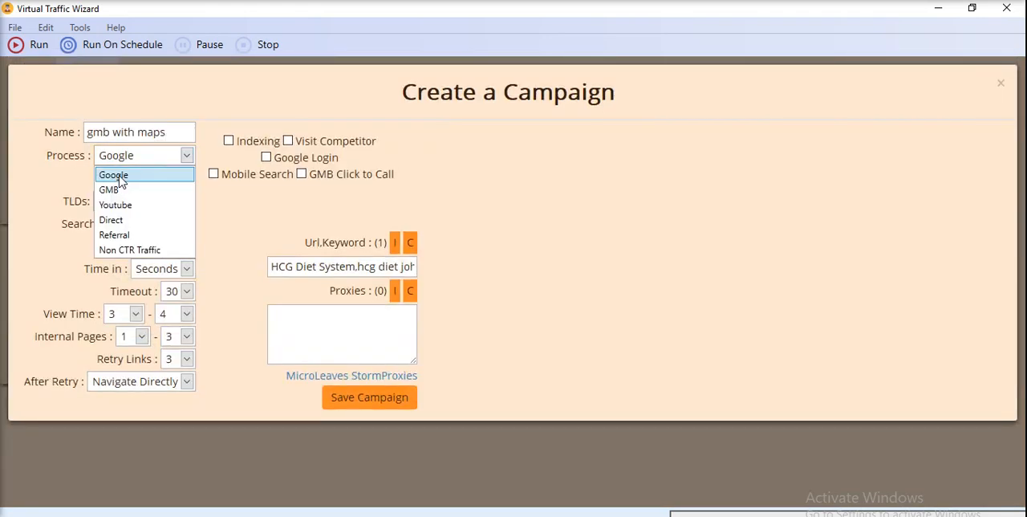
left_click(112, 174)
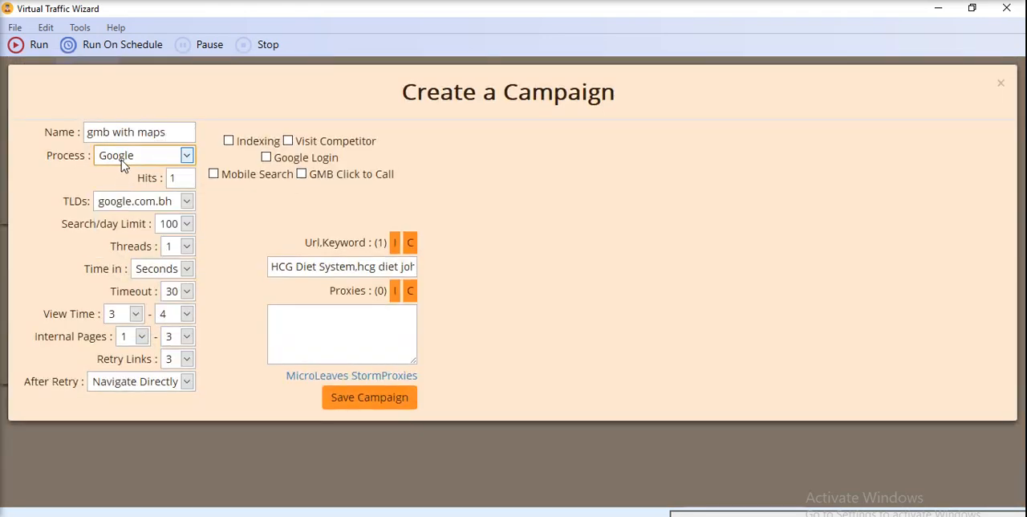
left_click(1001, 84)
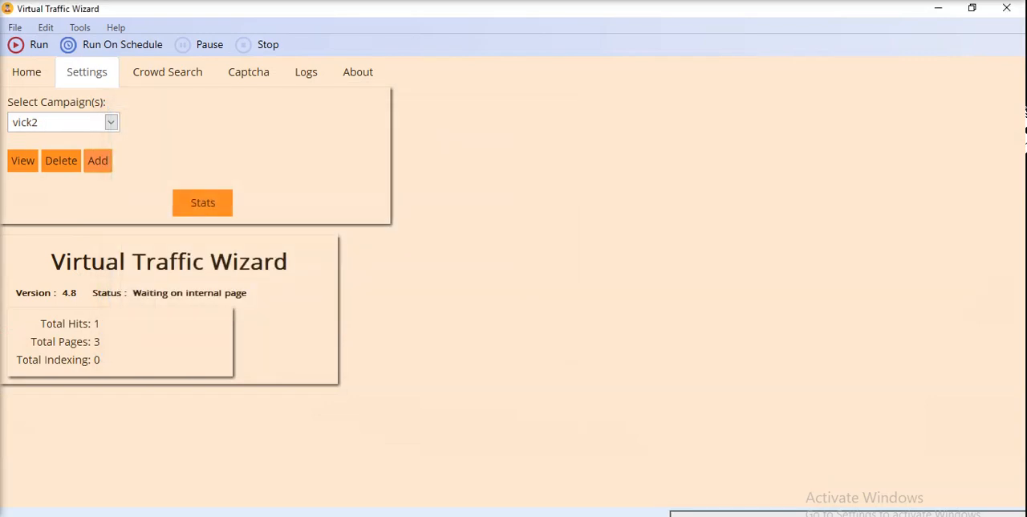
Step: Review vick2's saved records, checking its target URL and keyword columns, then close them
left_click(23, 161)
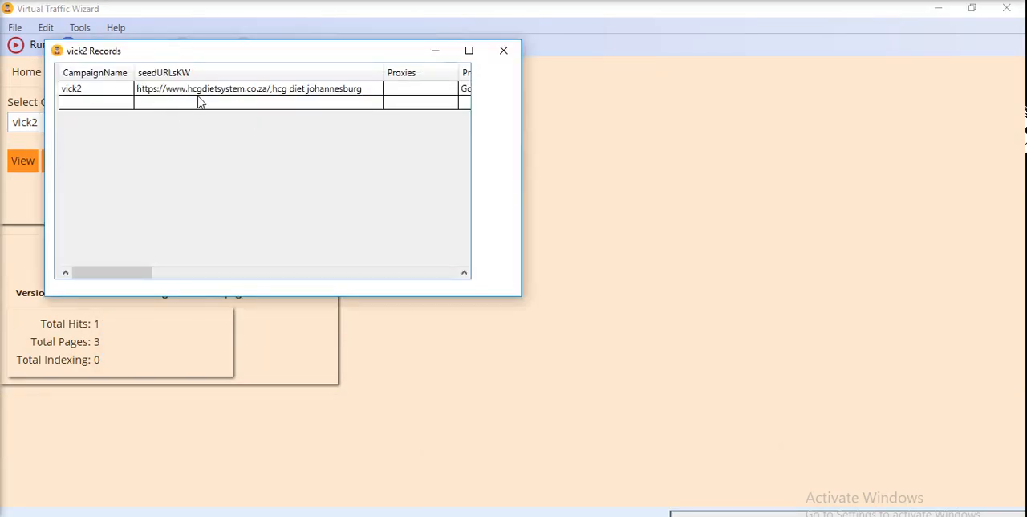
mouse_move(312, 99)
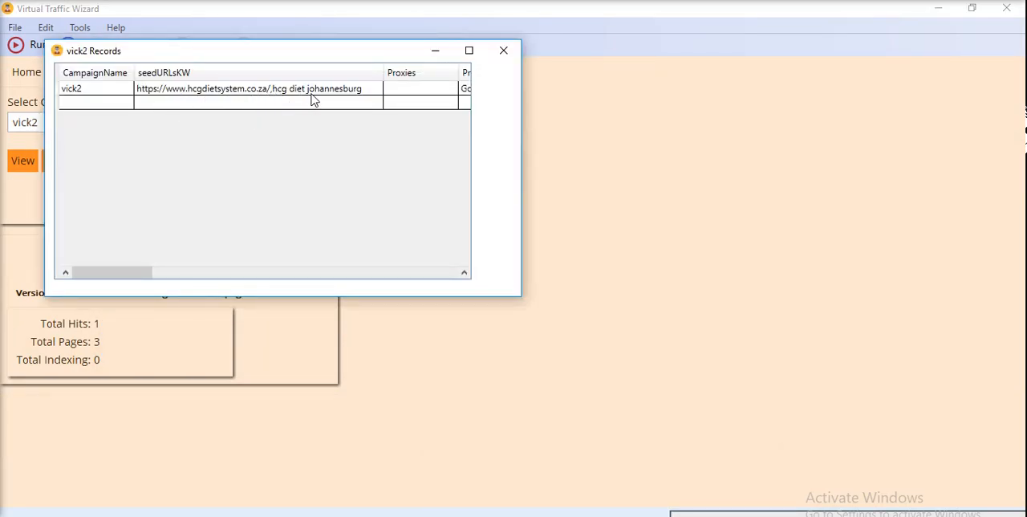
left_click(163, 73)
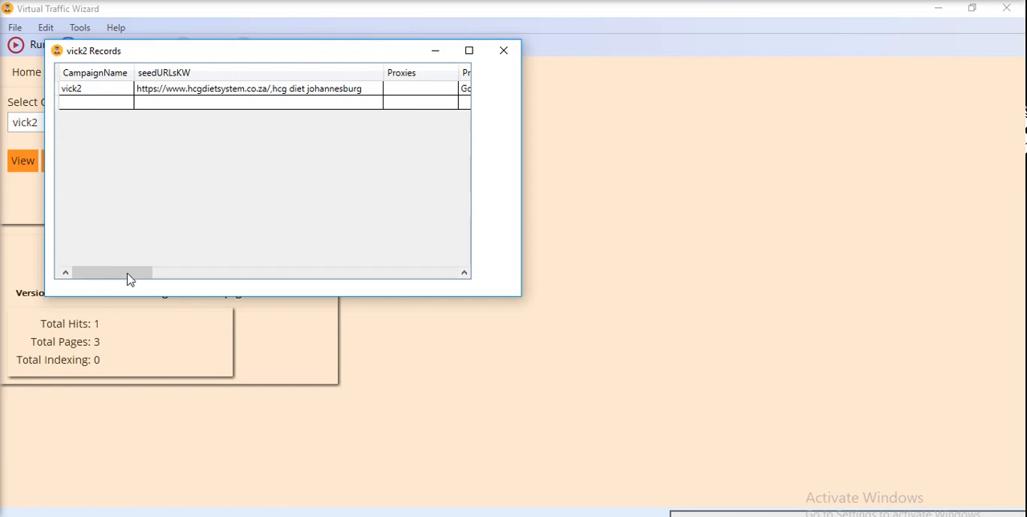
left_click_drag(111, 273, 174, 273)
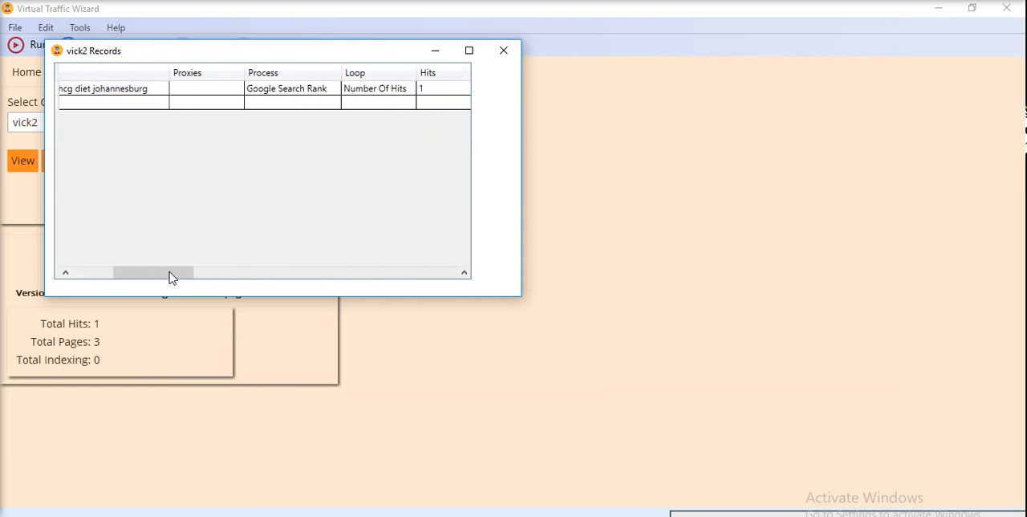
scroll("right", 3)
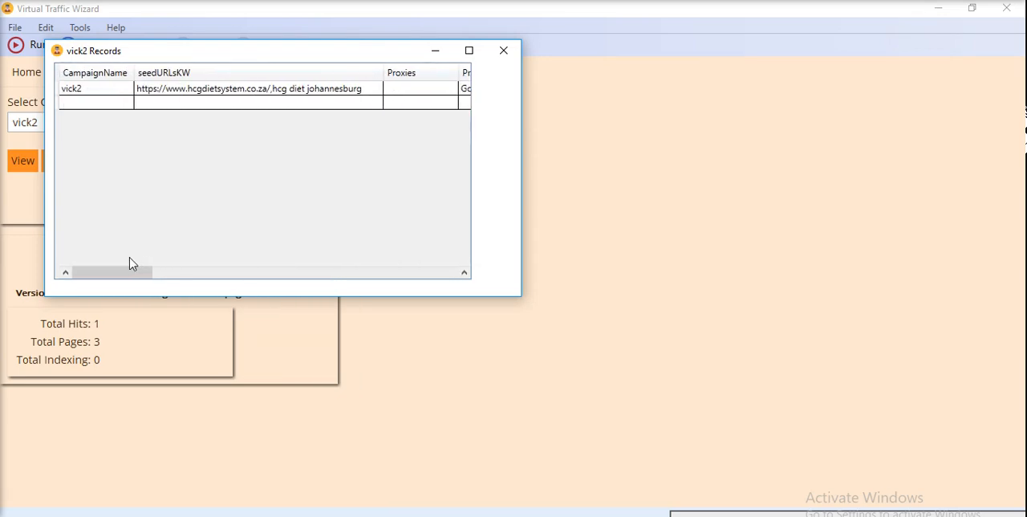
left_click(504, 50)
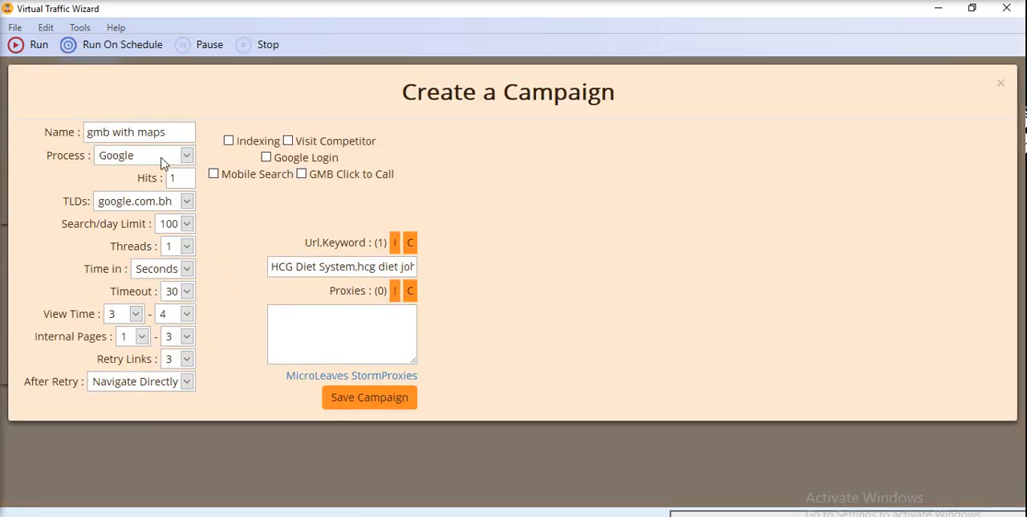
Step: Review the 'gmb with maps' campaign fields before closing the form
triple_click(138, 132)
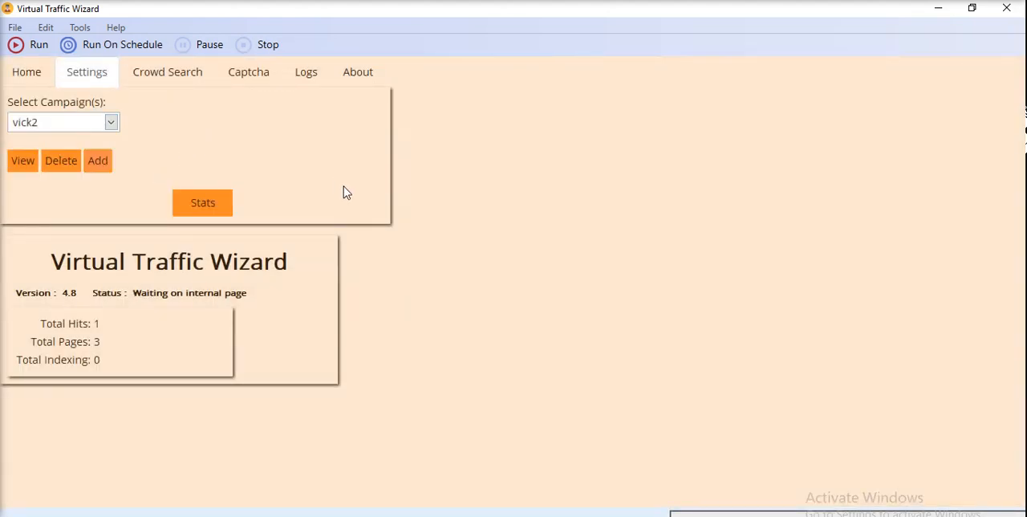
mouse_move(851, 513)
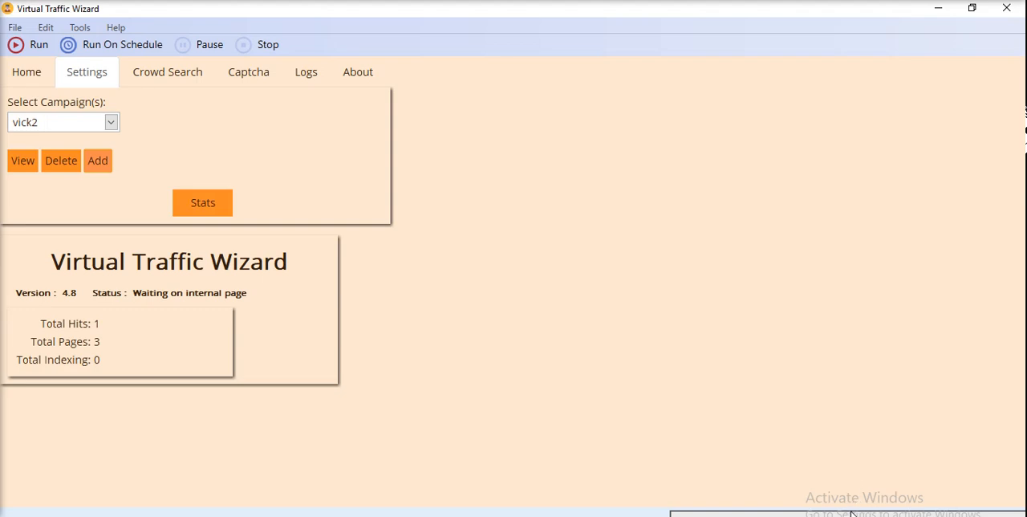
mouse_move(4, 215)
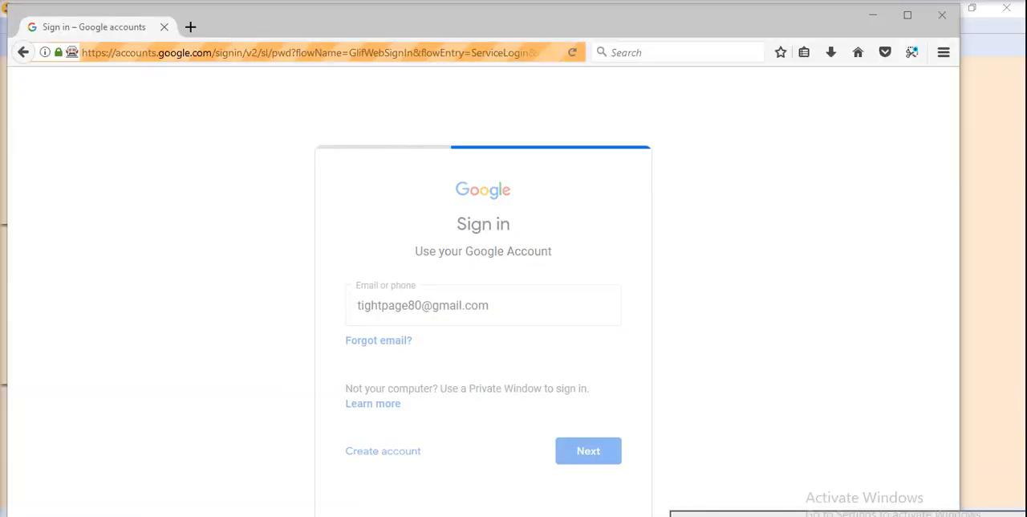
Step: Submit the Google account email and password to sign the browser in
left_click(587, 449)
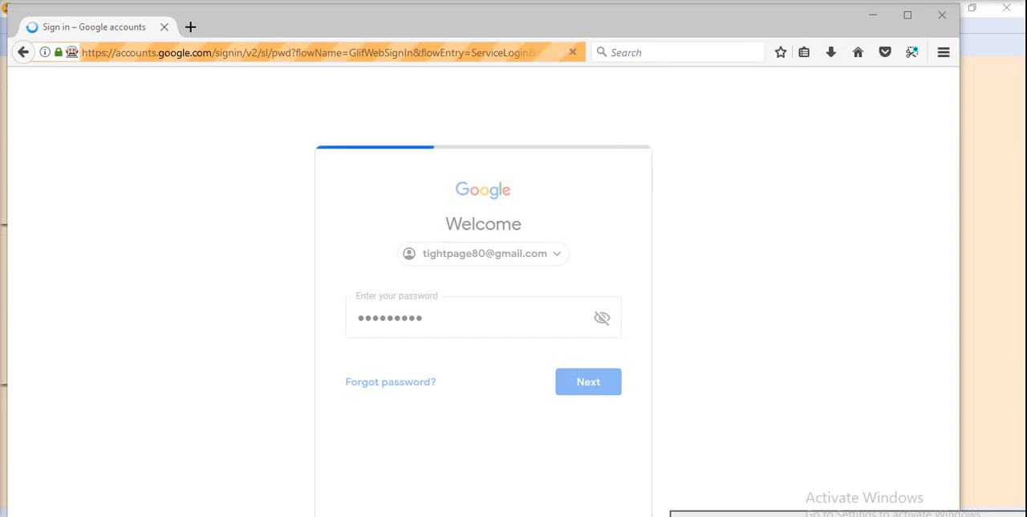
left_click(588, 382)
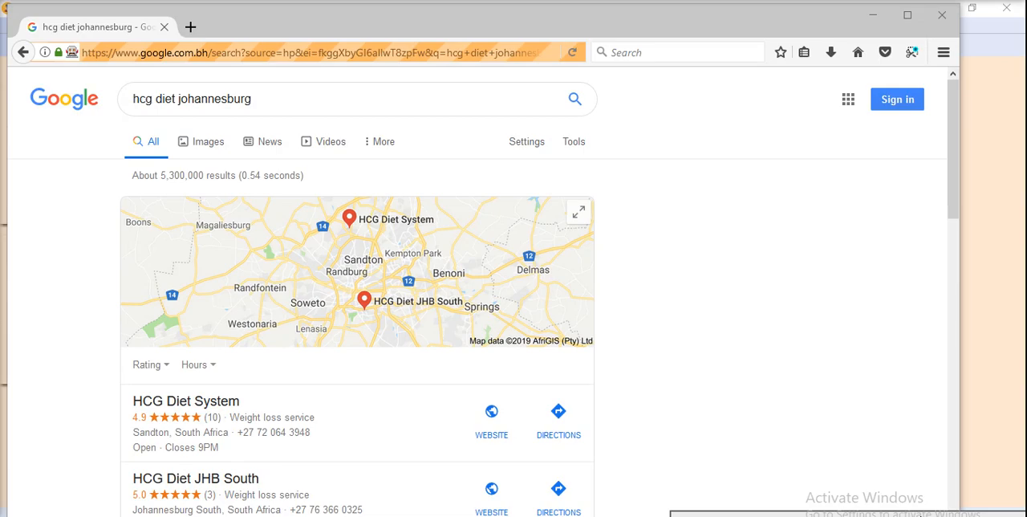
Step: Find HCG Diet System in the 'hcg diet johannesburg' local results and visit its website
scroll("down", 3)
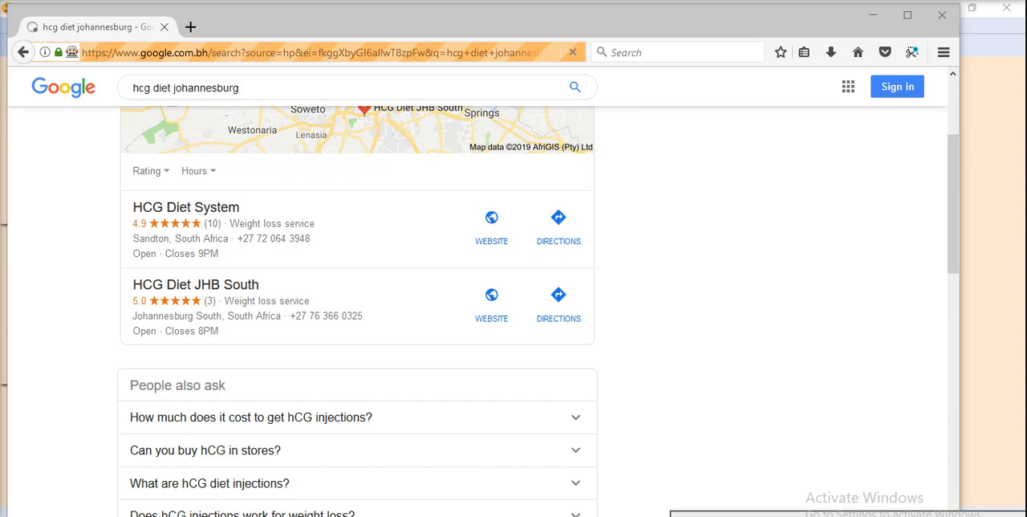
left_click(491, 227)
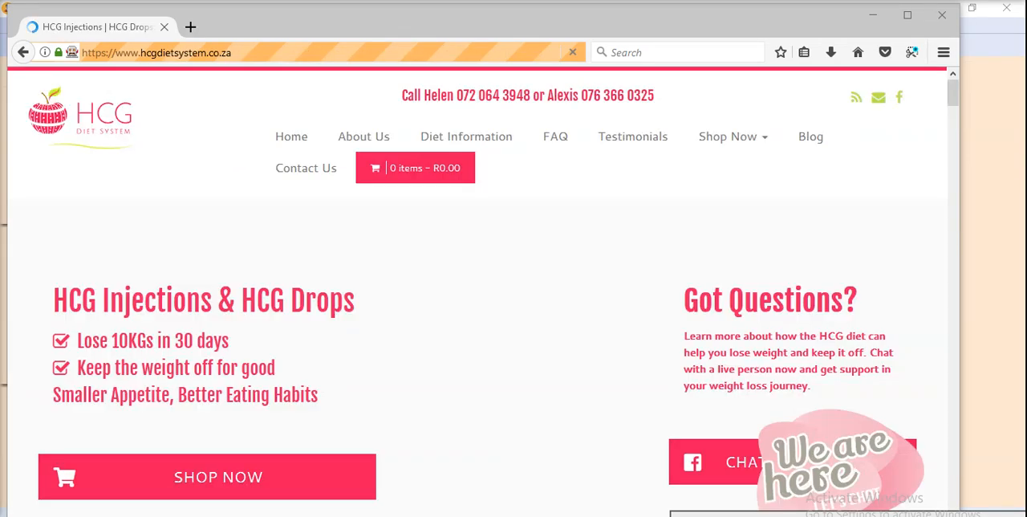